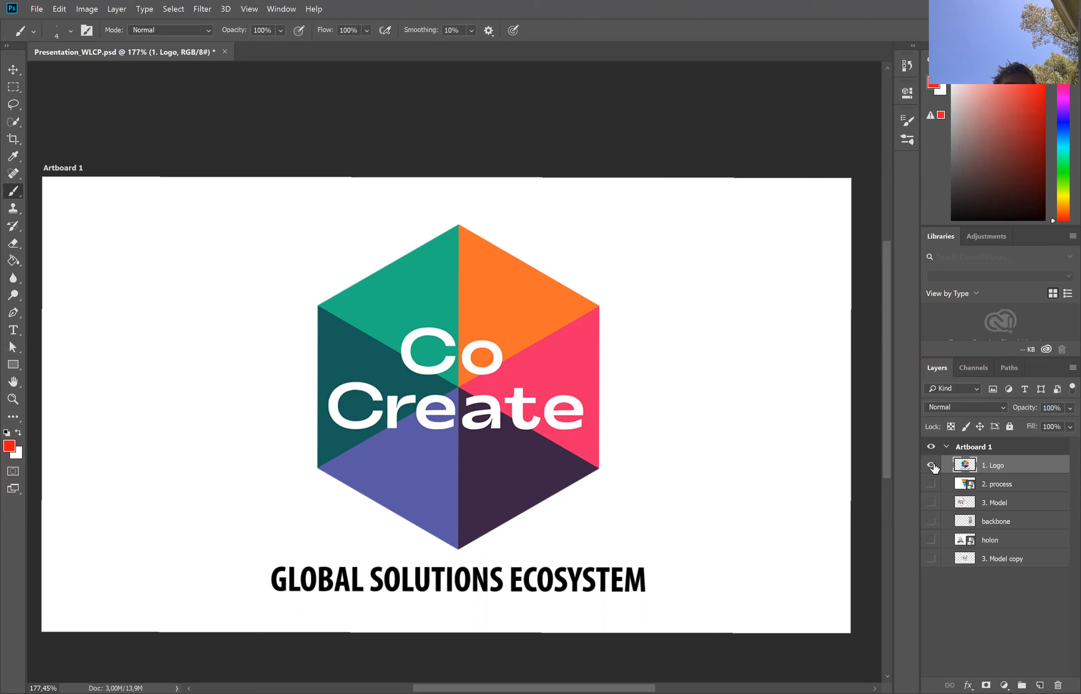
Hide the '1. Logo' layer and show '2. process' so the funnel diagram replaces the logo
{"action": "left_click", "coordinate": [930, 464]}
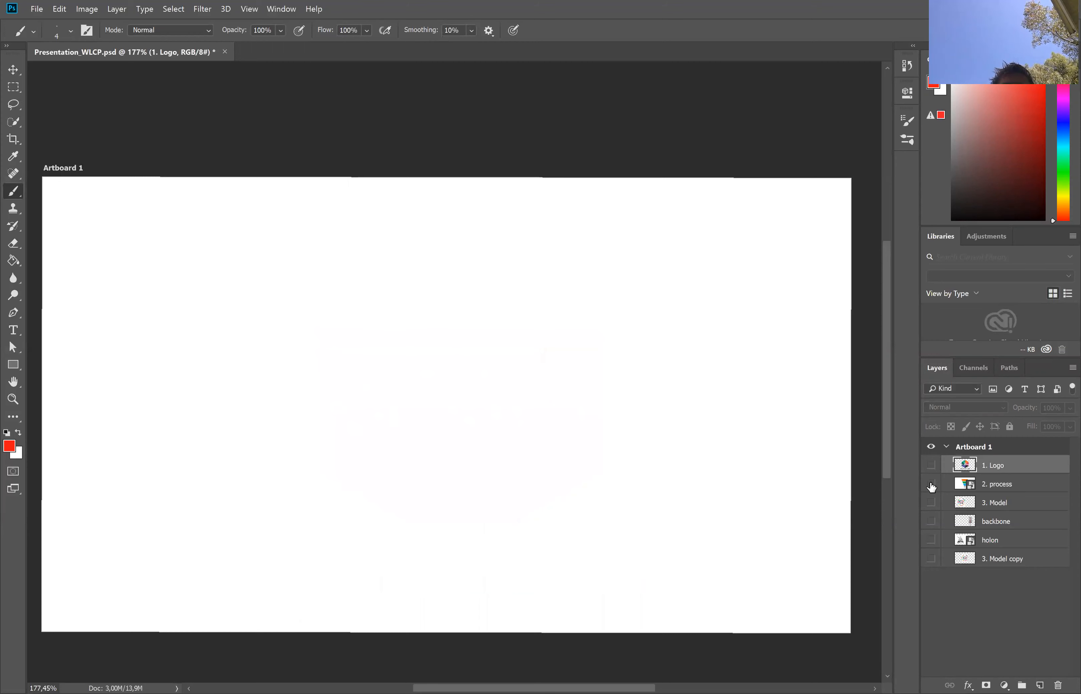
{"action": "left_click", "coordinate": [931, 484]}
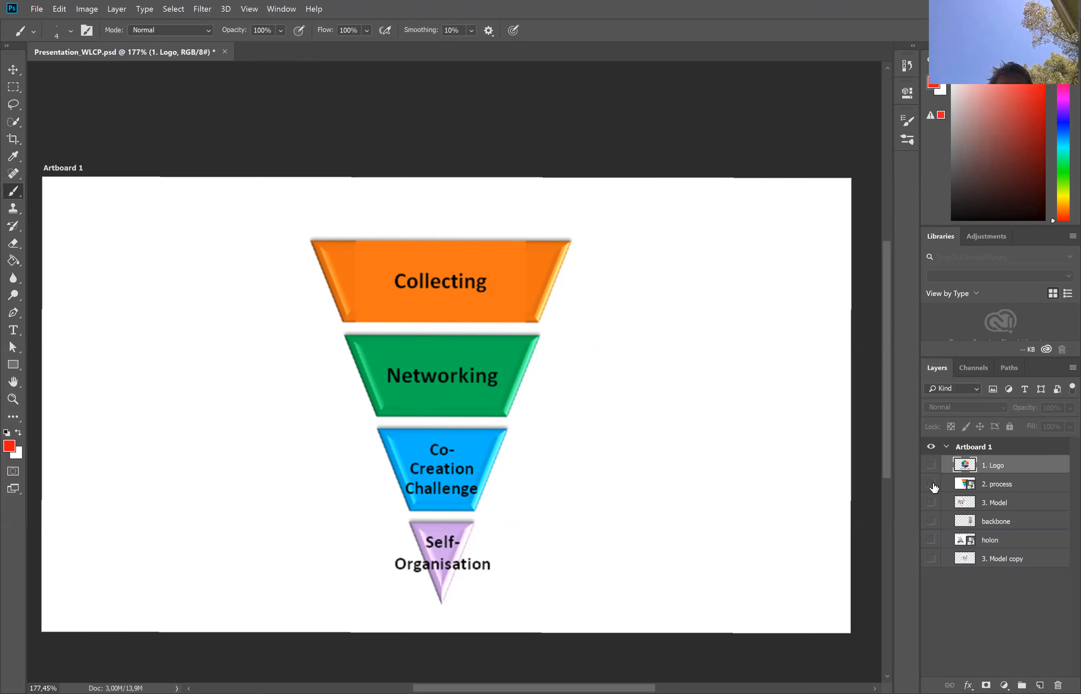
Hide '2. process' and show the '3. Model' hexagon and 'backbone' stacked levels layers
{"action": "left_click", "coordinate": [931, 484]}
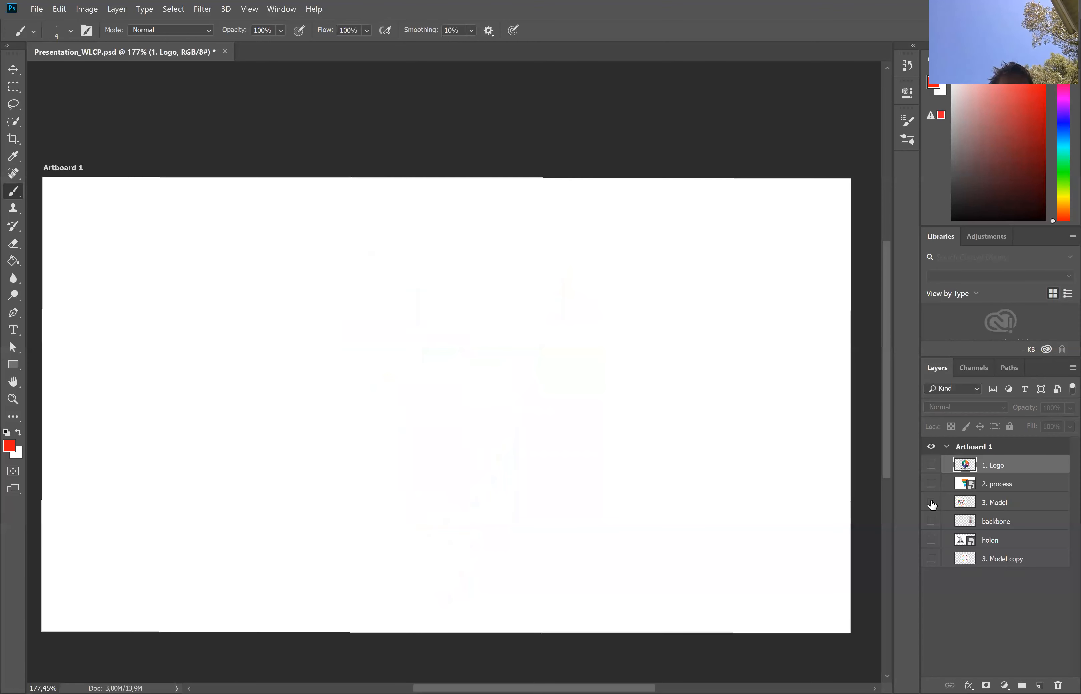
{"action": "left_click", "coordinate": [931, 502]}
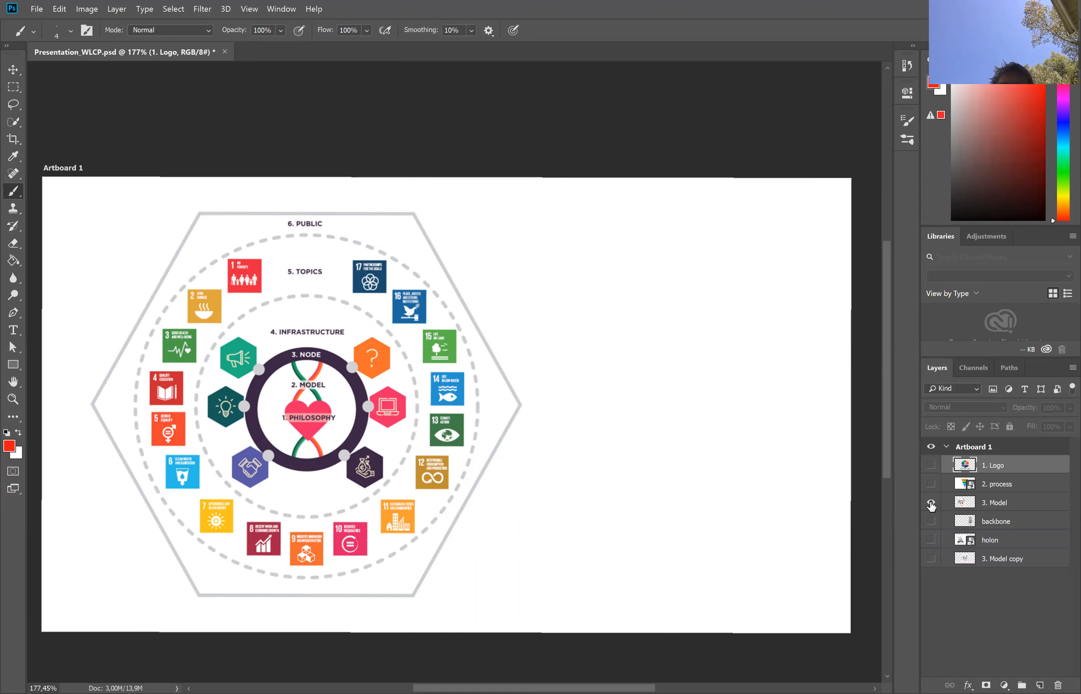
{"action": "left_click", "coordinate": [931, 521]}
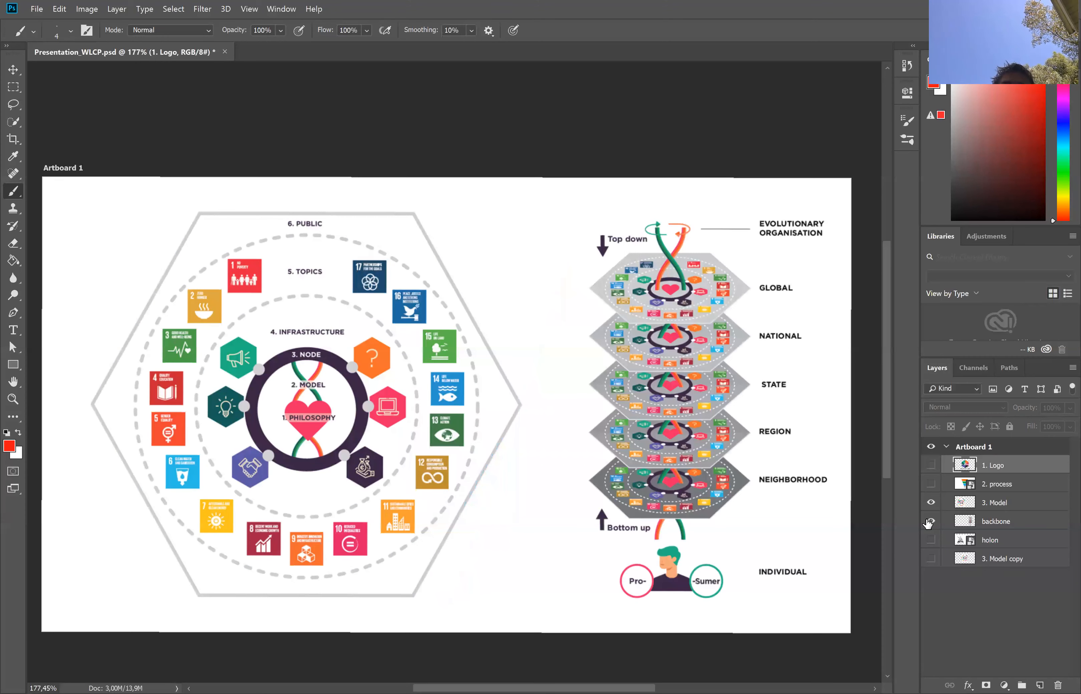
{"action": "mouse_move", "coordinate": [929, 521]}
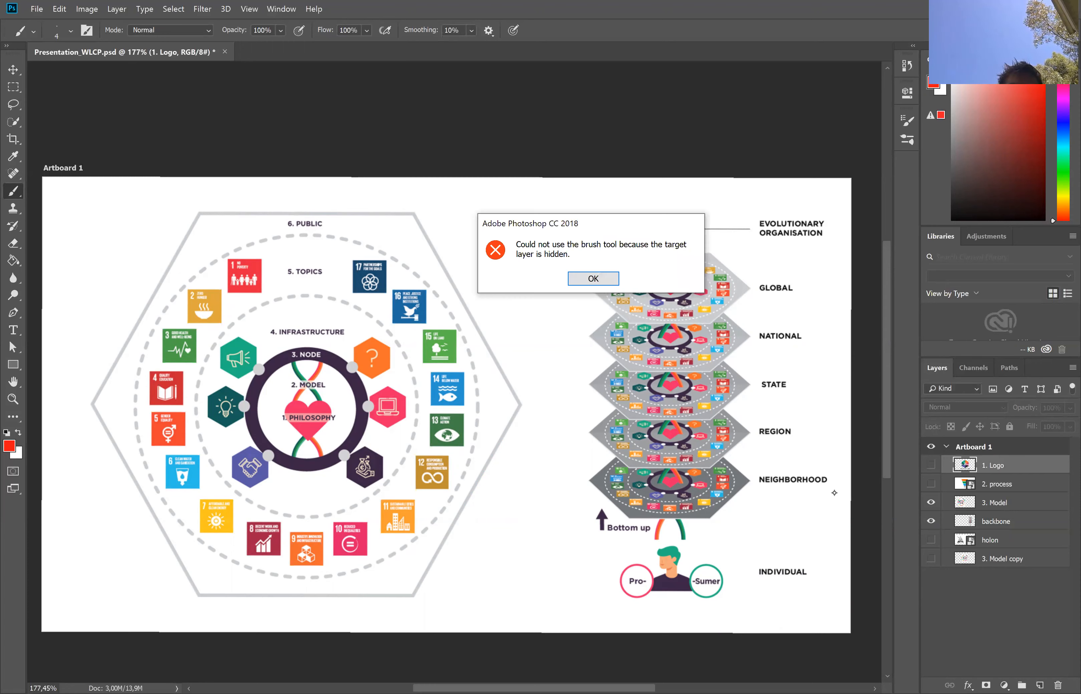
Dismiss the warning, target 'backbone' for red loops over the levels, then hide it
{"action": "left_click", "coordinate": [592, 279]}
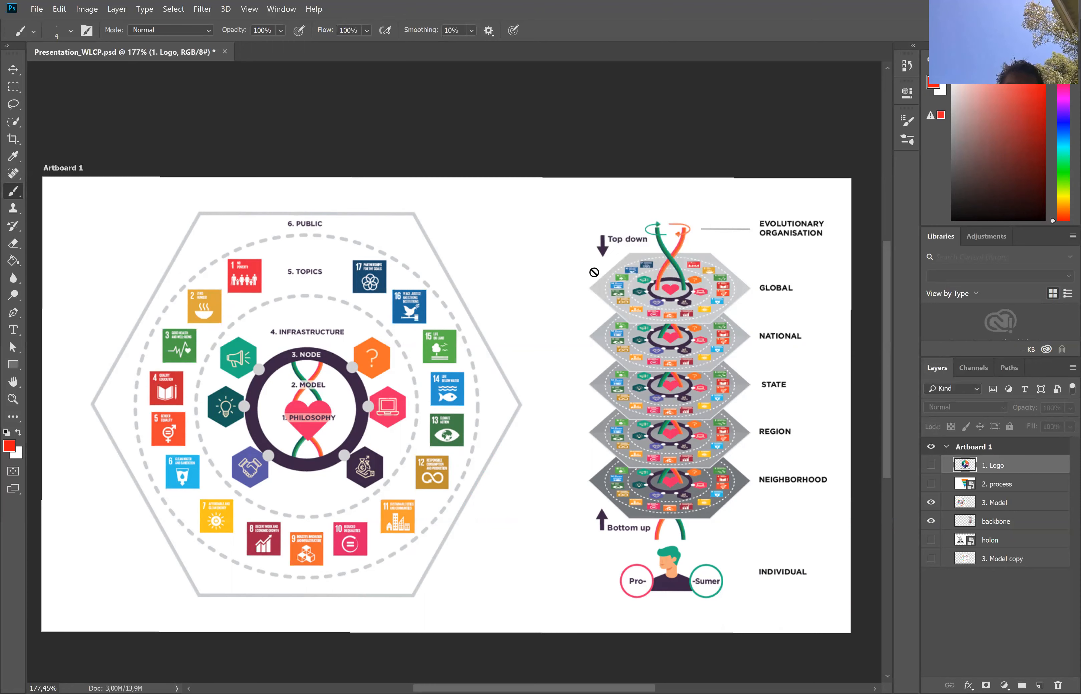
{"action": "left_click", "coordinate": [995, 520]}
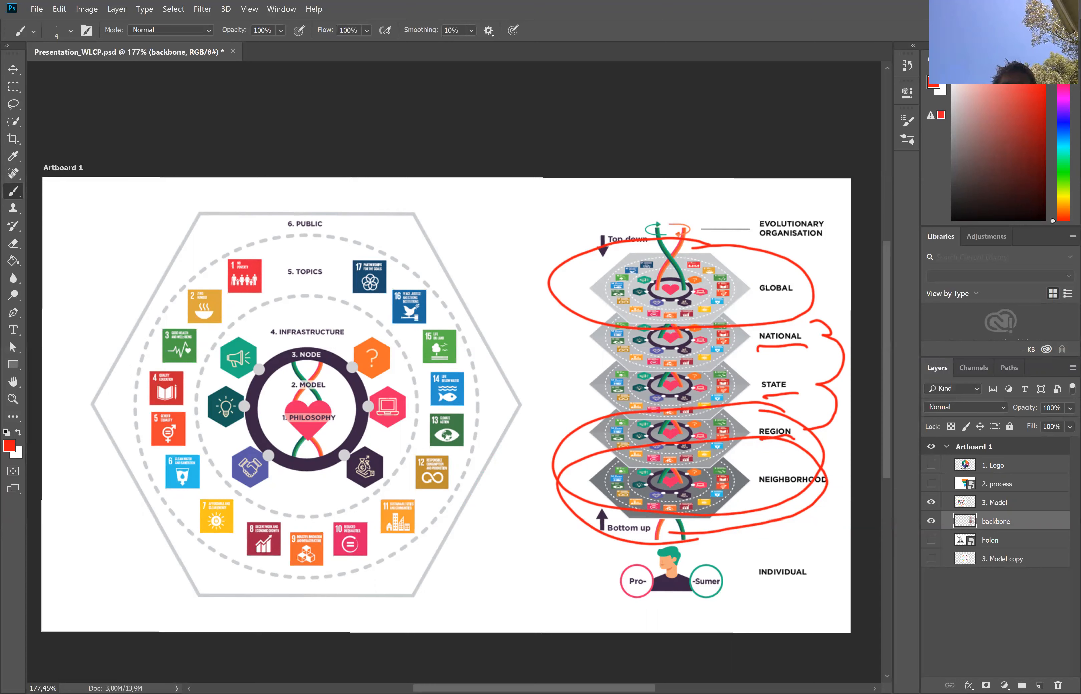
{"action": "left_click", "coordinate": [931, 502]}
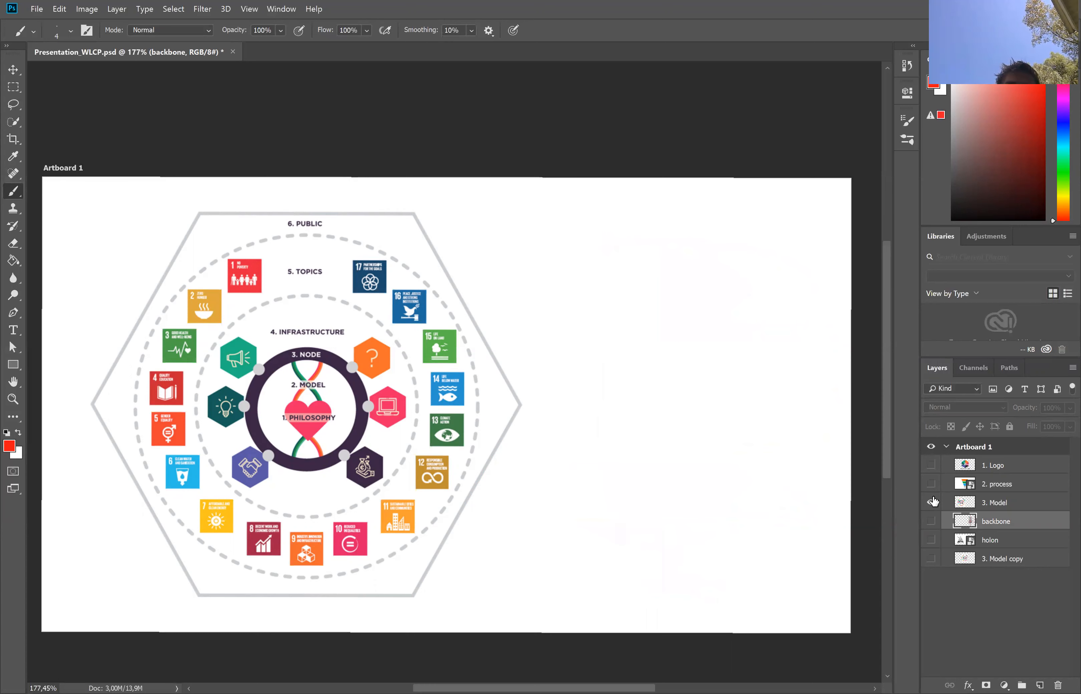
Hide the hexagon model, dismiss the warning and make the holon pyramid layer the paint target
{"action": "left_click", "coordinate": [931, 540]}
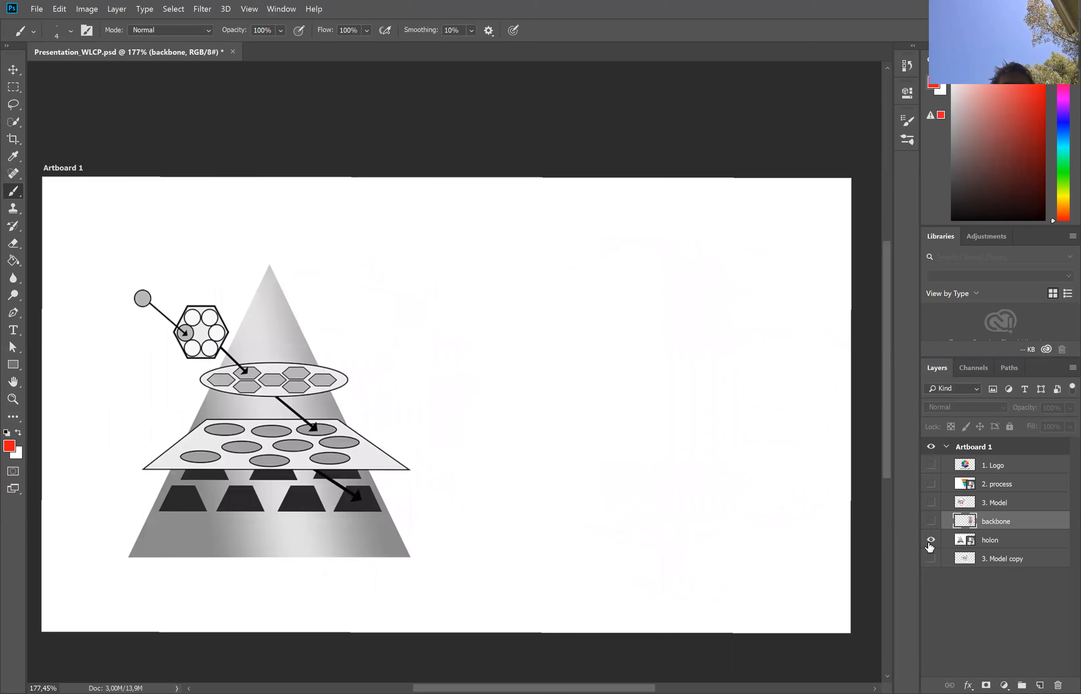
{"action": "left_click", "coordinate": [931, 558]}
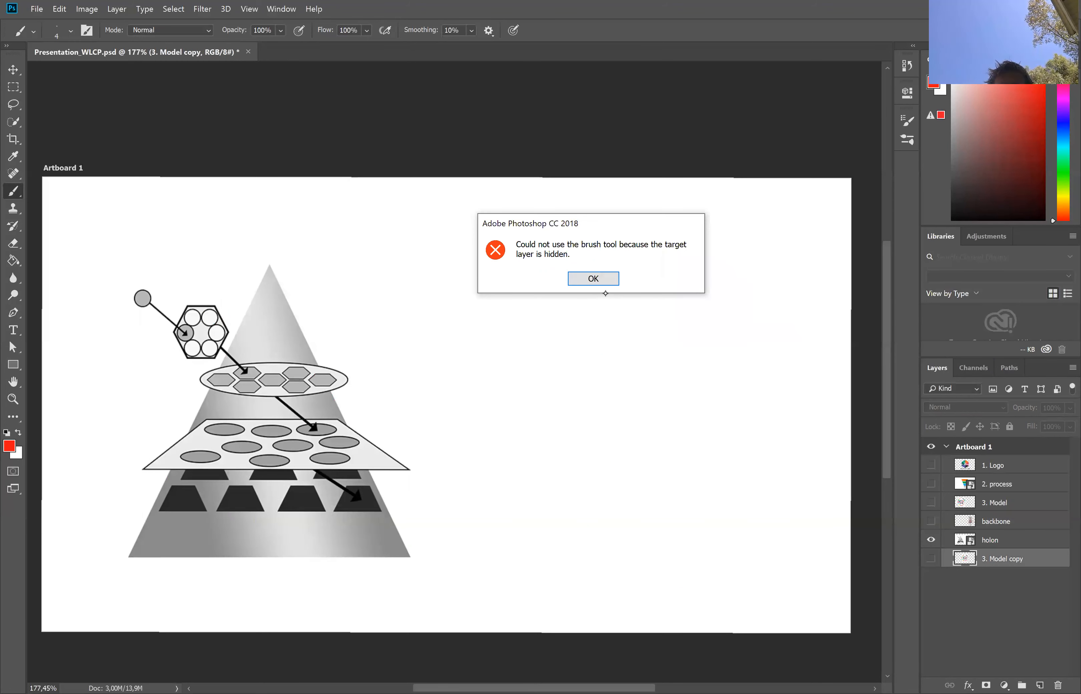
{"action": "left_click", "coordinate": [591, 278]}
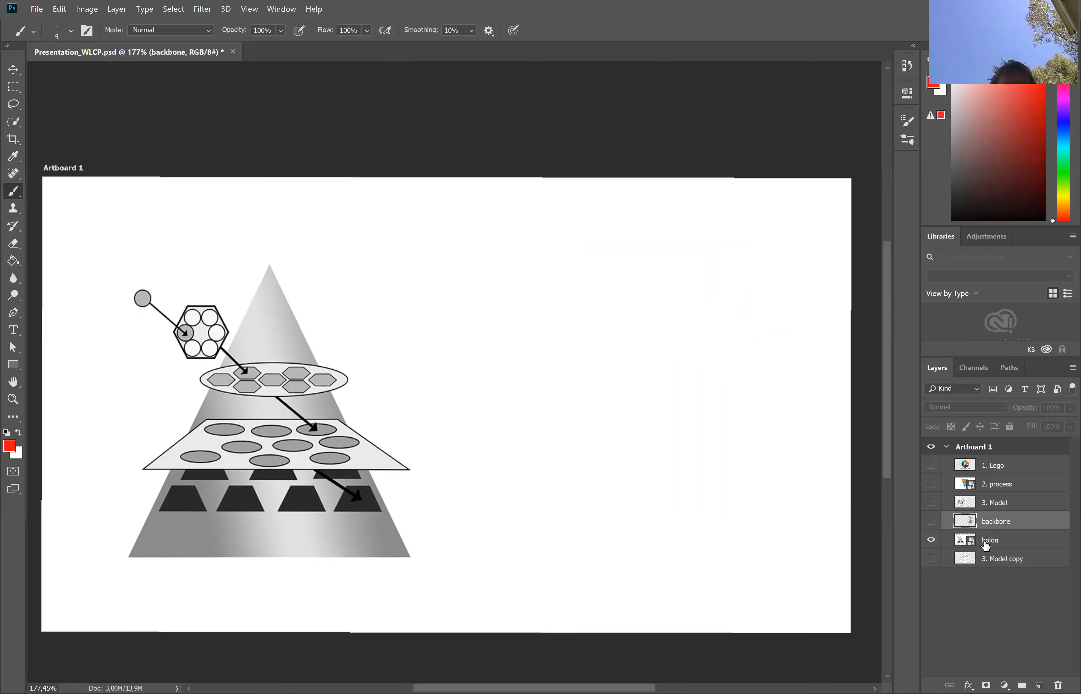
{"action": "left_click", "coordinate": [989, 540]}
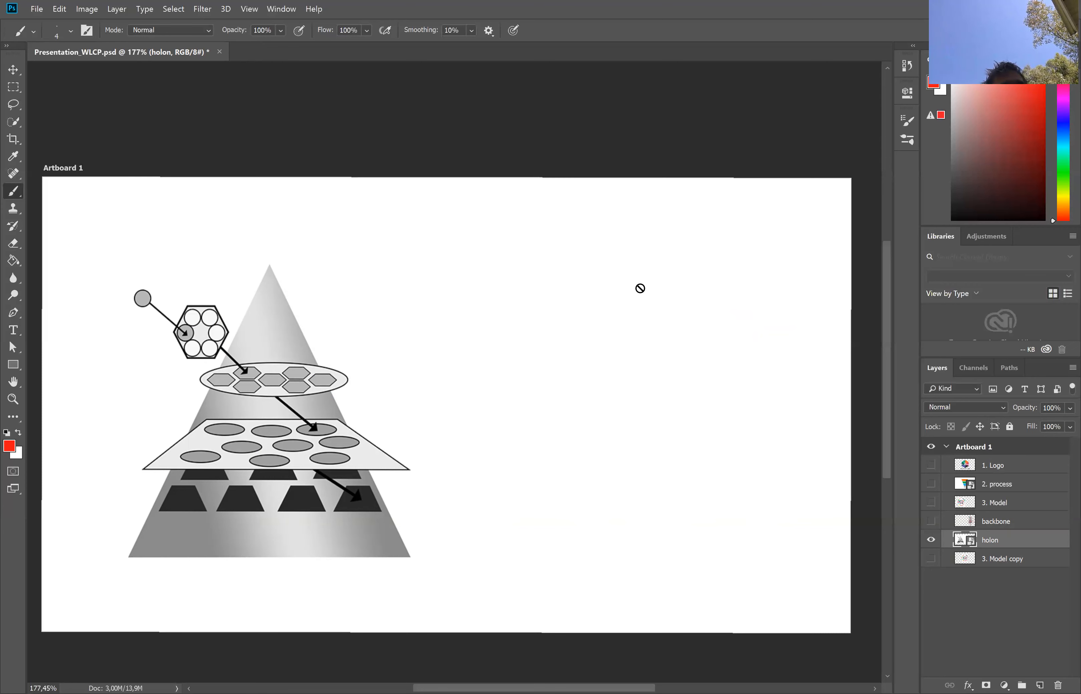
{"action": "left_click", "coordinate": [931, 539]}
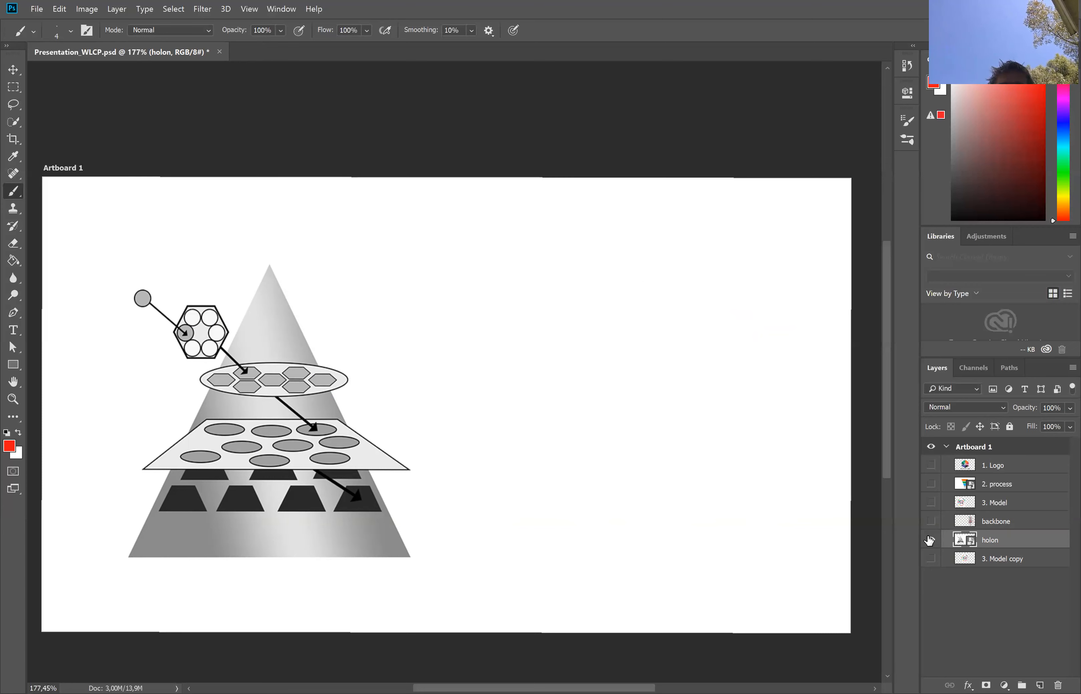
{"action": "left_click", "coordinate": [931, 558]}
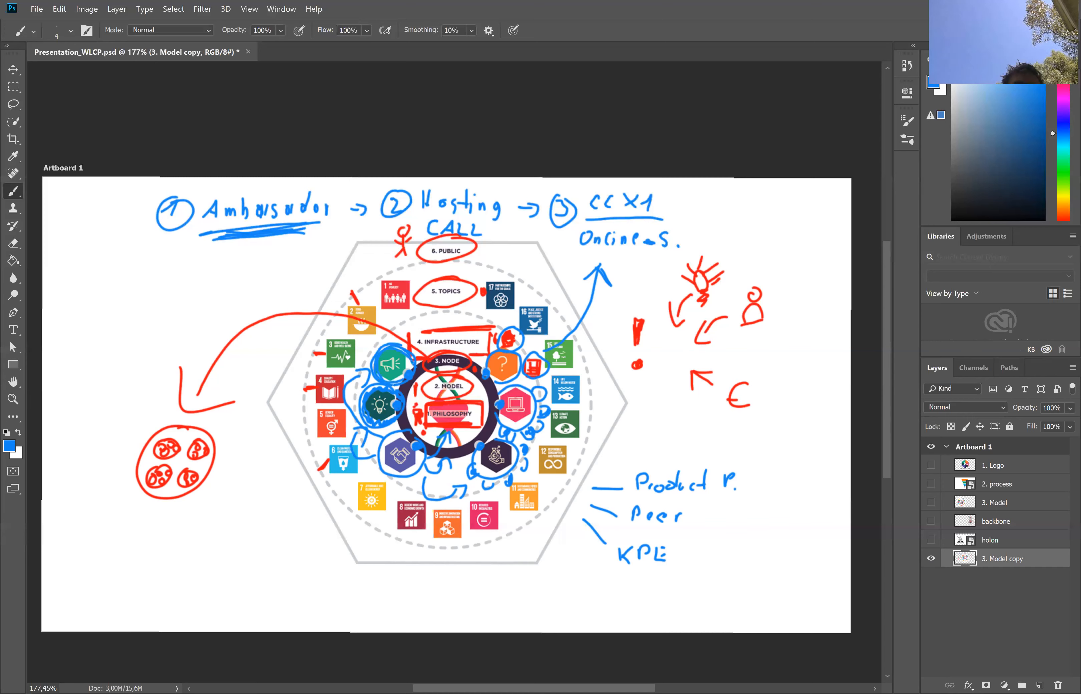
{"action": "mouse_move", "coordinate": [417, 327]}
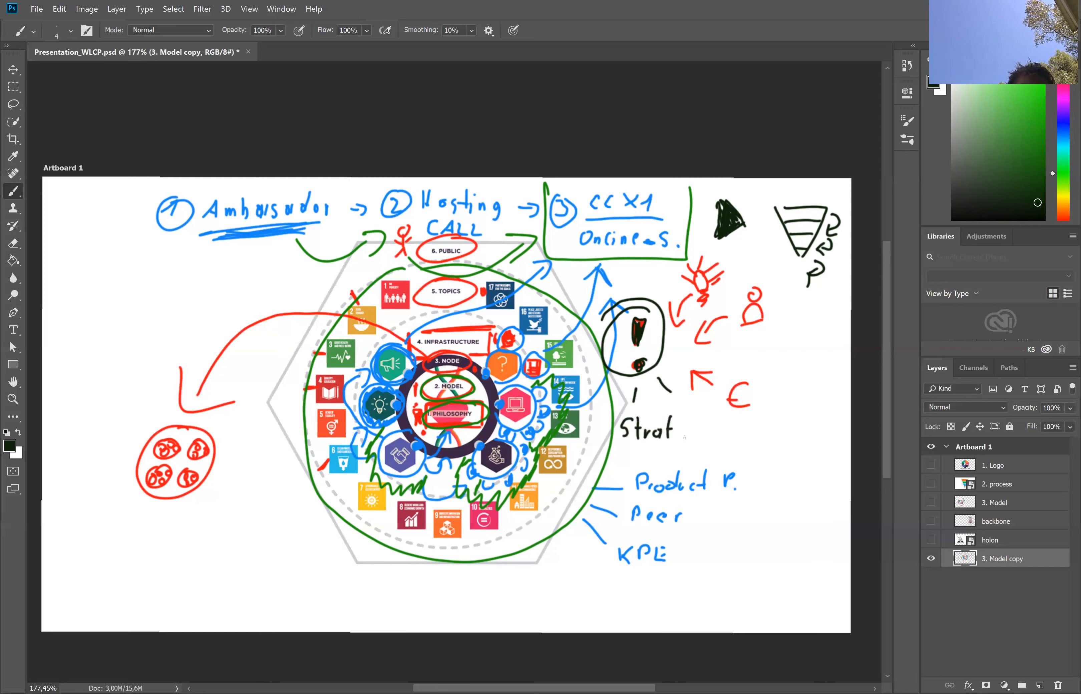
Finish handwriting 'Strategic open' in black beside the euro sign
{"action": "type", "text": "egic"}
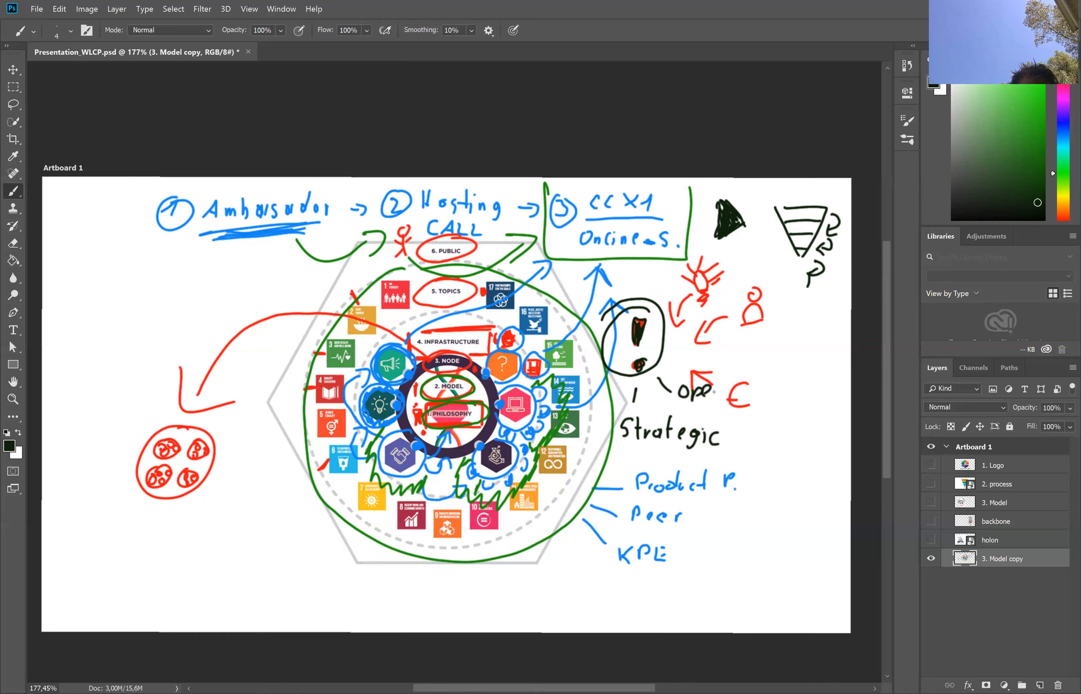
{"action": "left_click", "coordinate": [696, 391]}
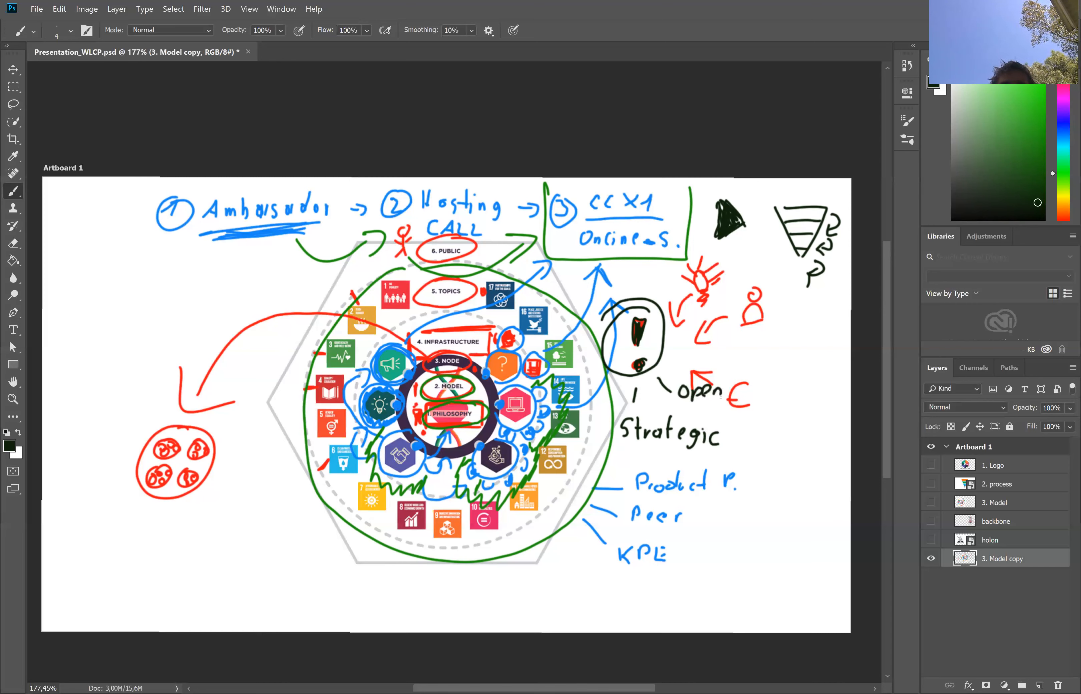